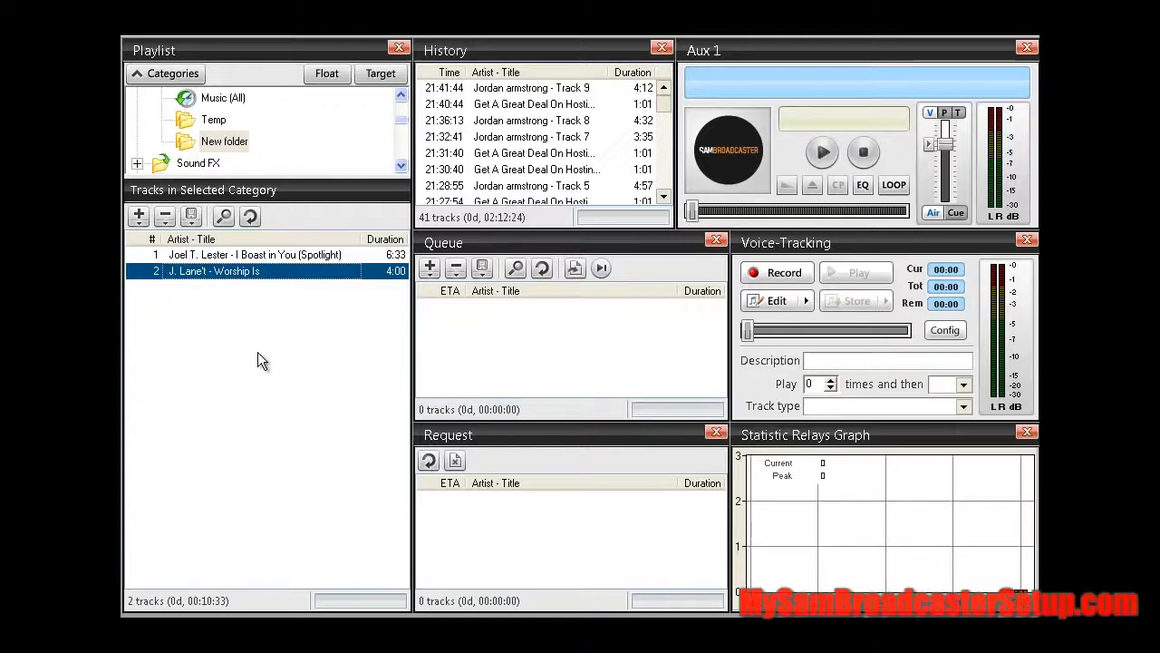
mouse_move(261, 369)
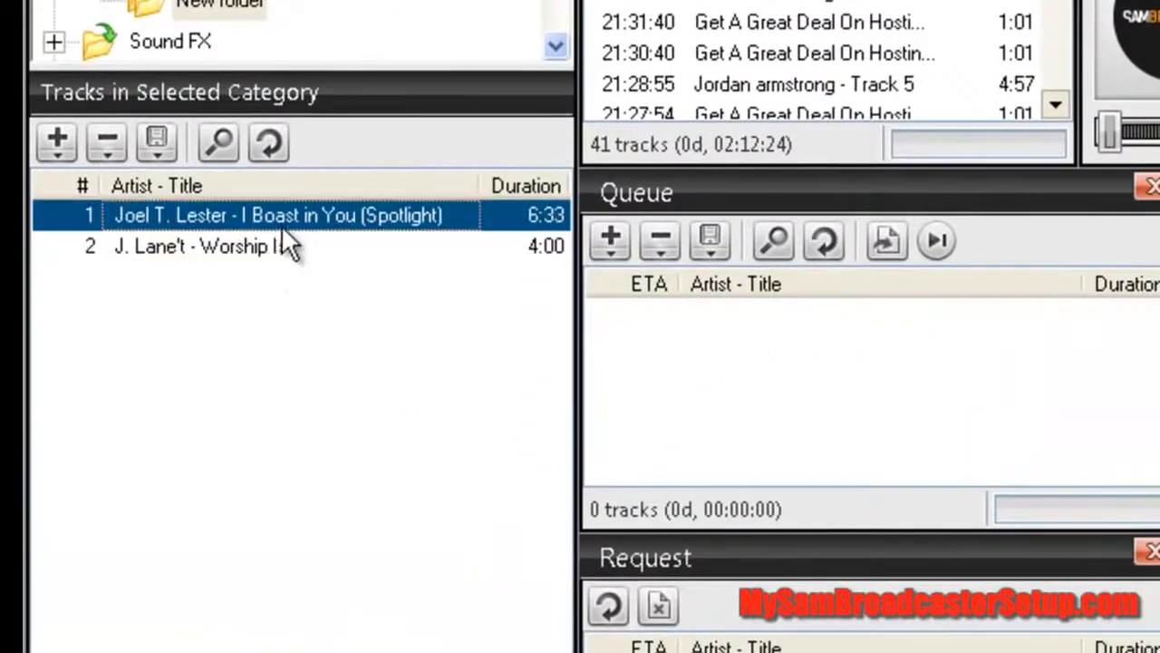
- Open Song Info for the 'Worship Is' track from its right-click menu
right_click(199, 246)
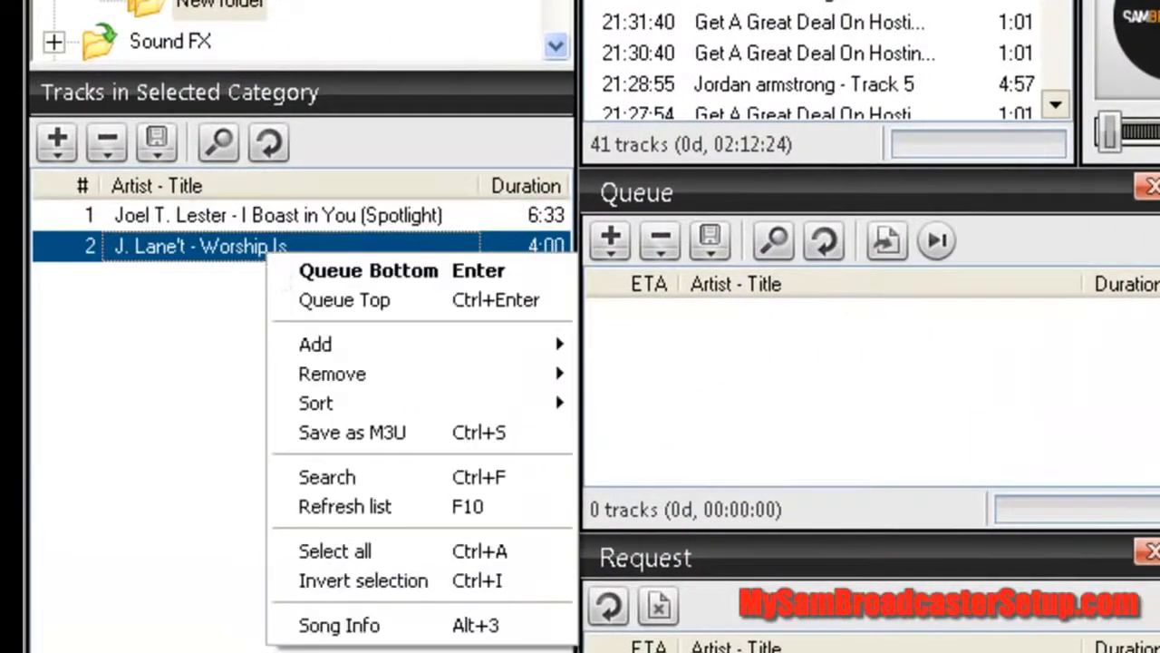
left_click(339, 625)
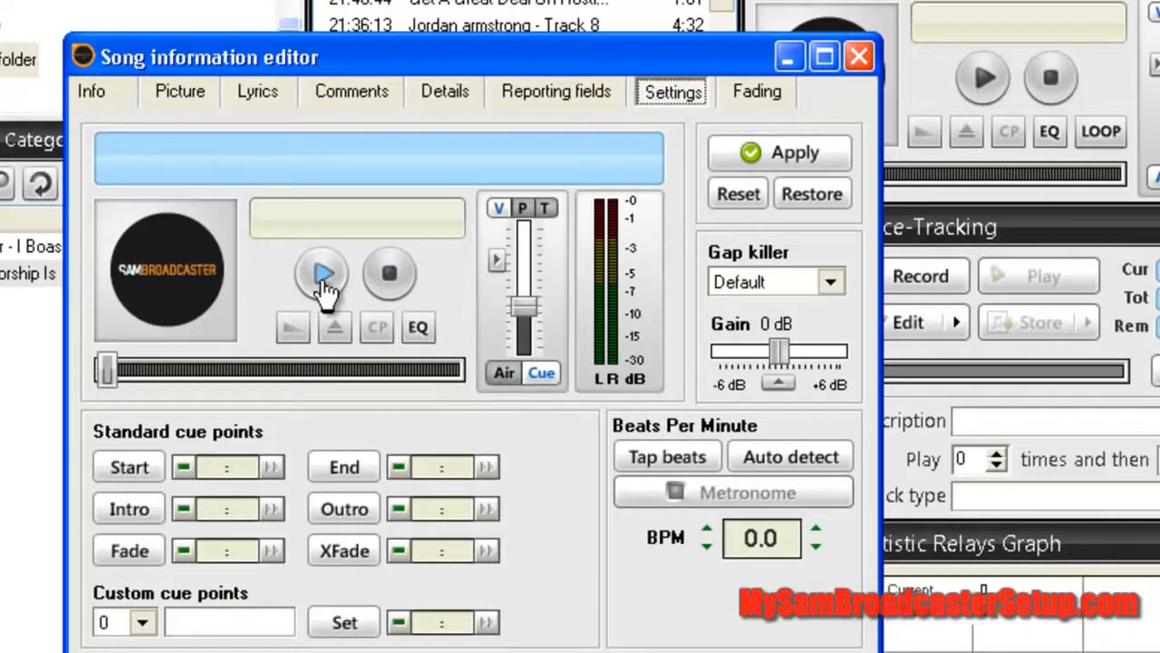
left_click(323, 273)
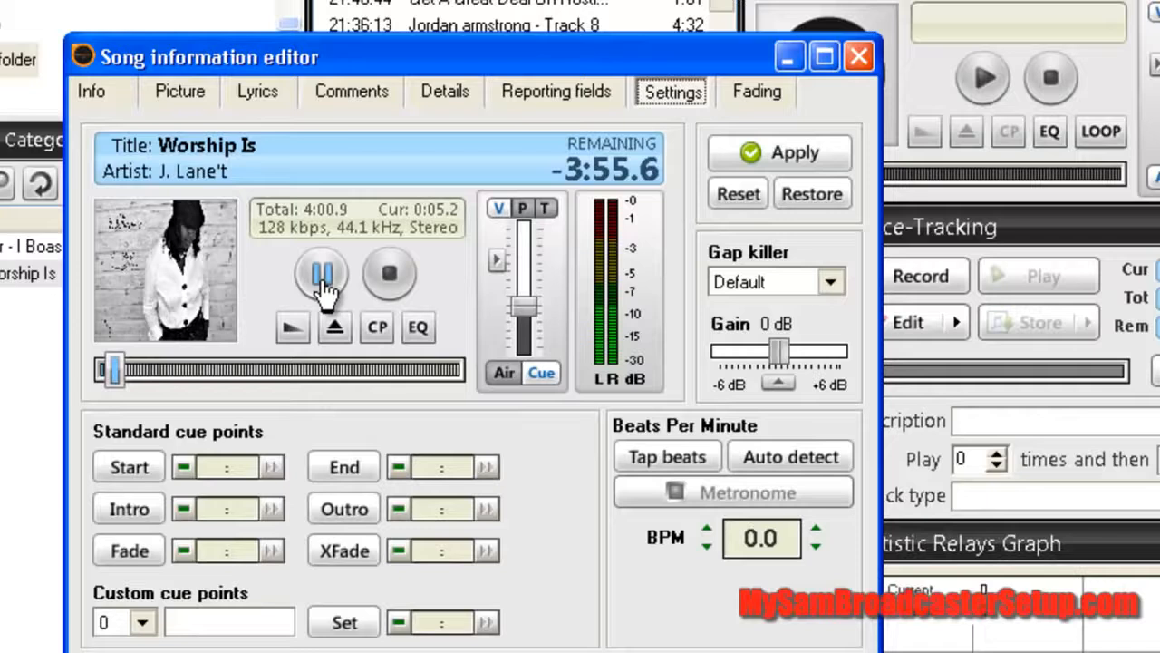
left_click(321, 274)
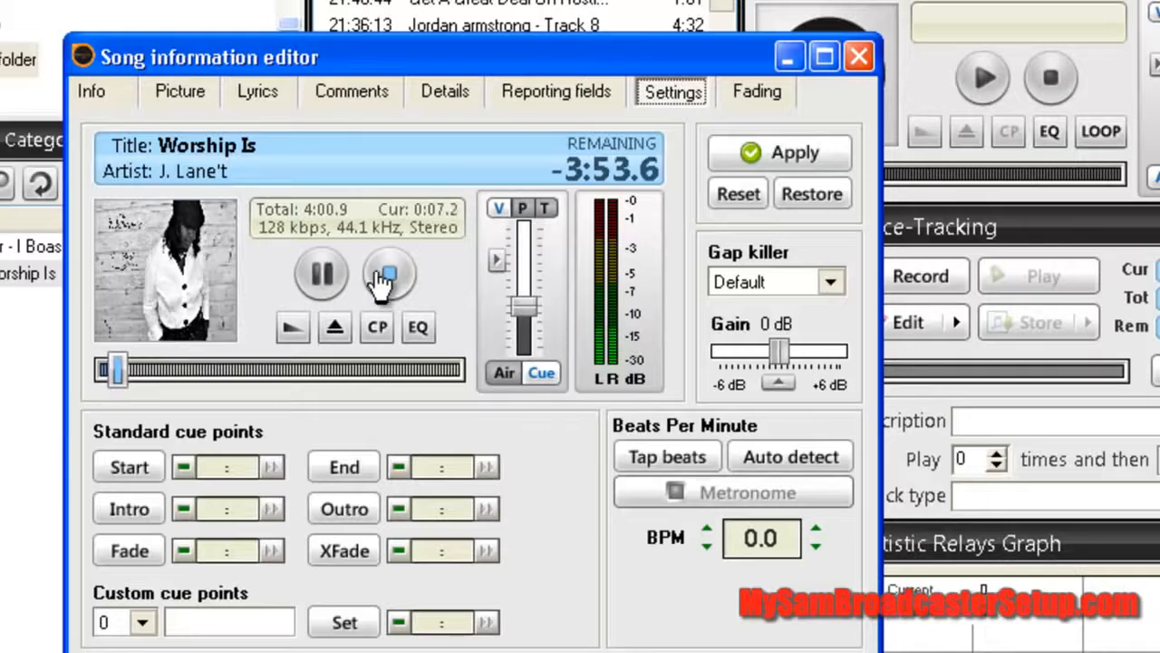
left_click(389, 272)
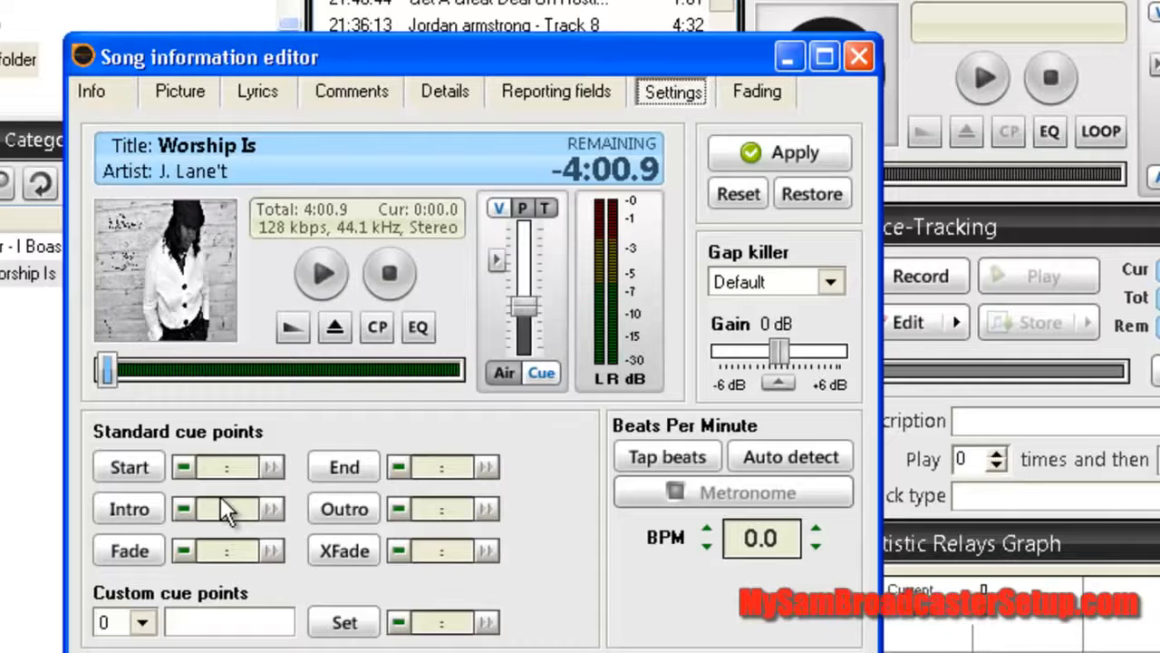
mouse_move(220, 517)
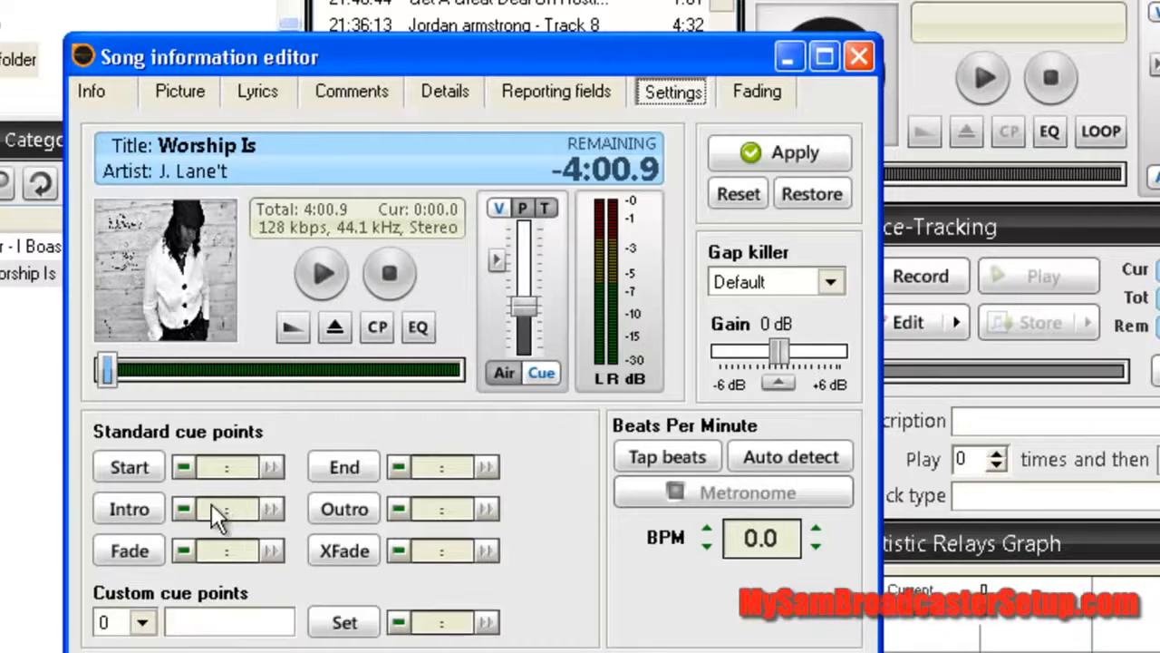
mouse_move(91, 517)
type("6")
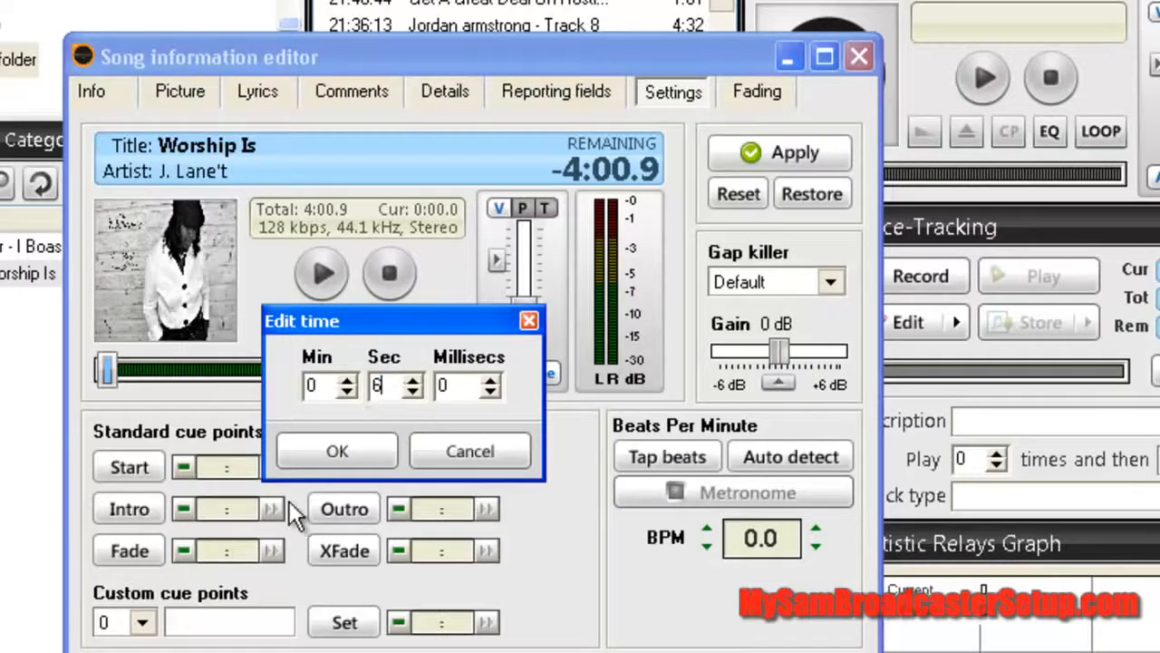
- Confirm a 6-second Intro cue time (0:06.0) for 'Worship Is'
left_click(337, 451)
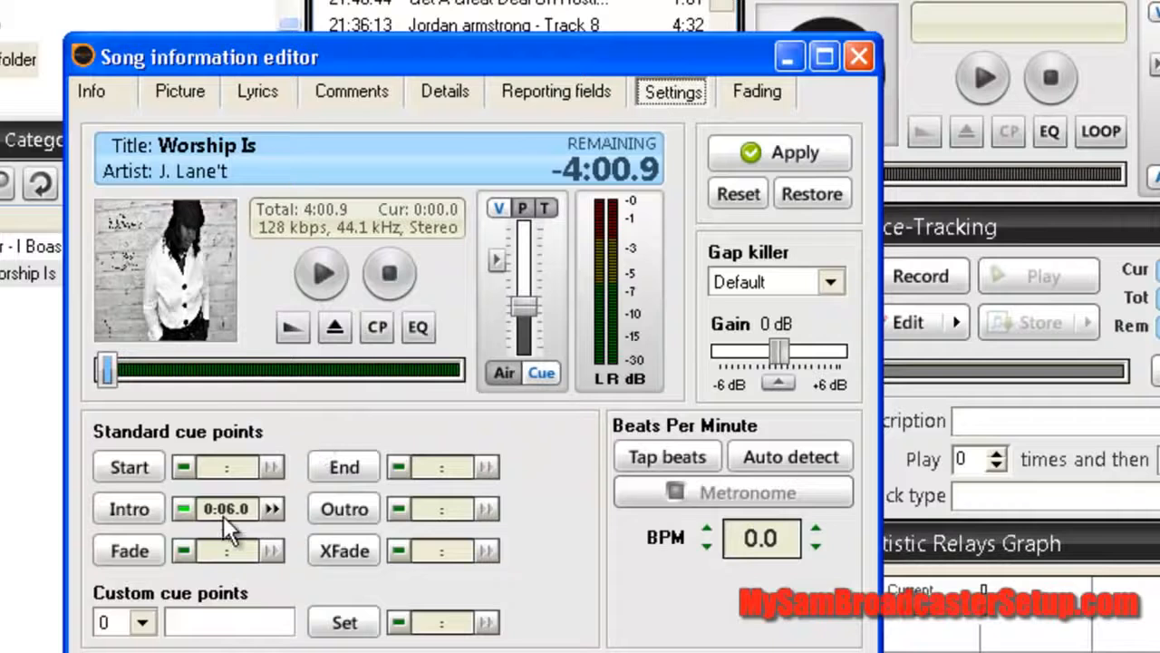
mouse_move(240, 557)
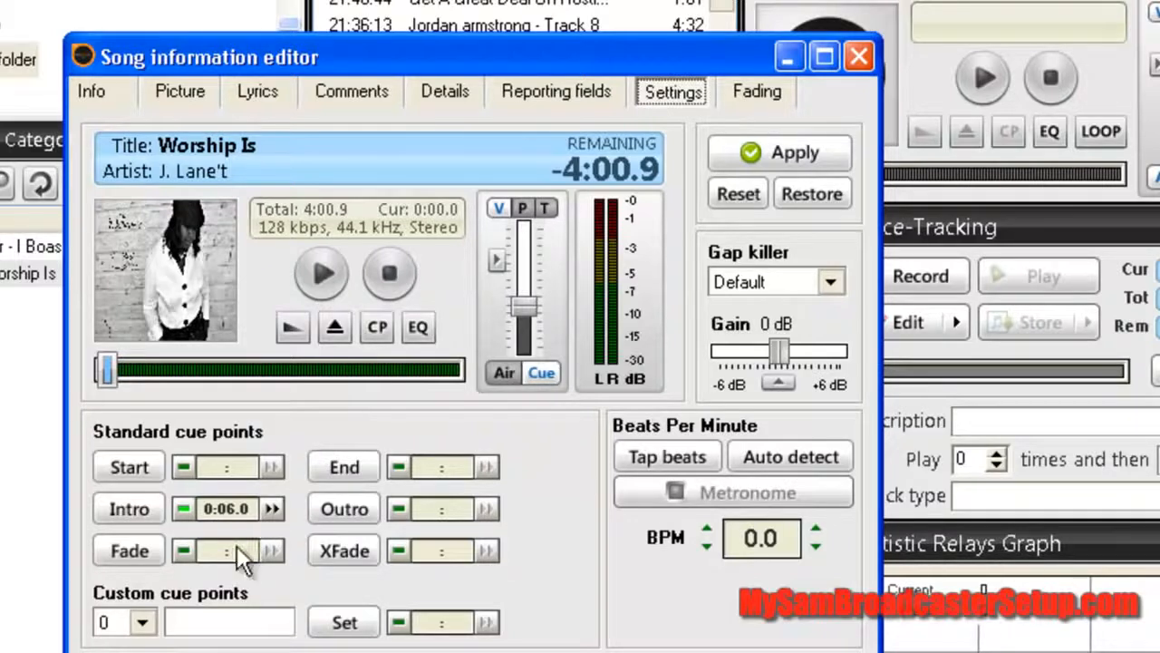
mouse_move(281, 603)
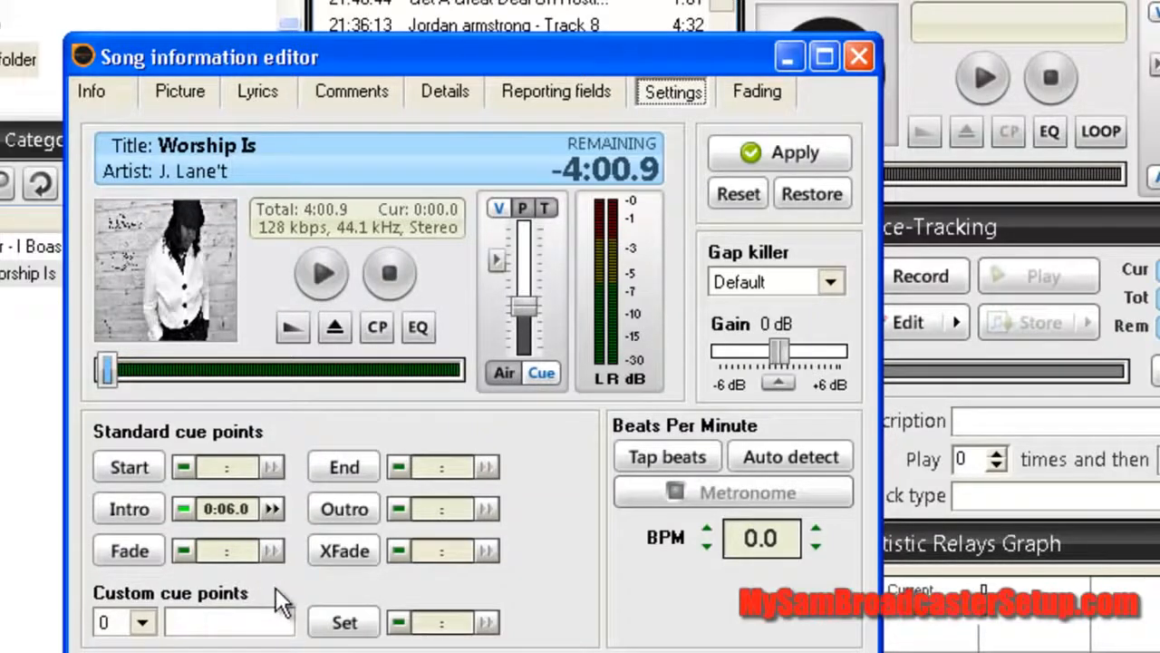
mouse_move(246, 594)
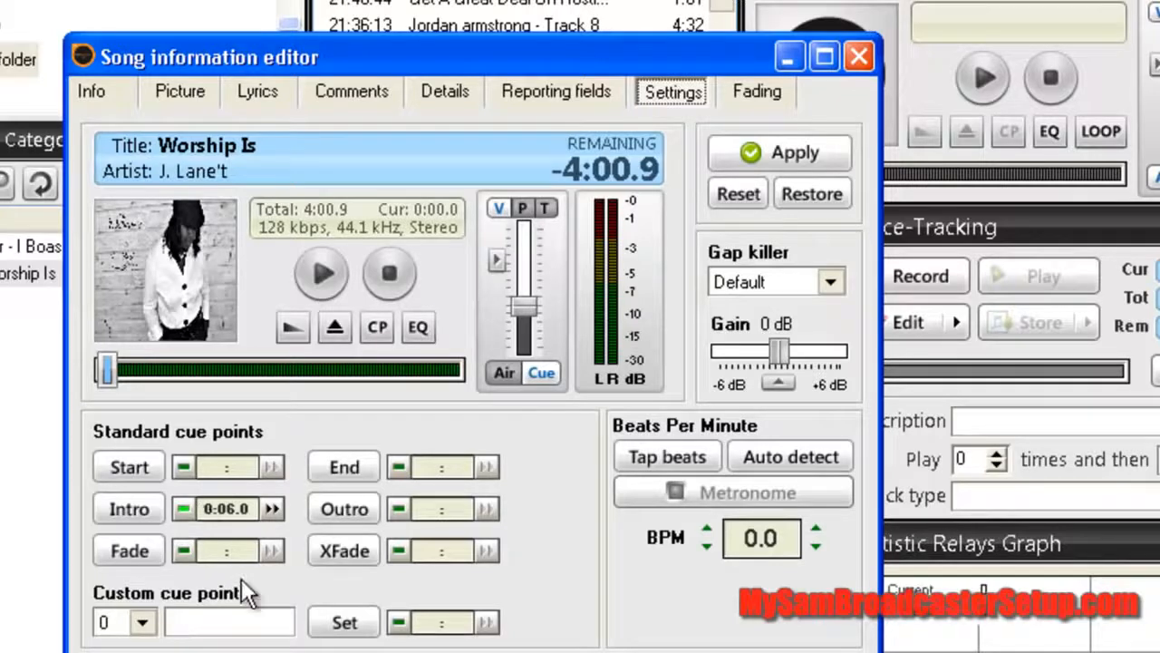
mouse_move(272, 576)
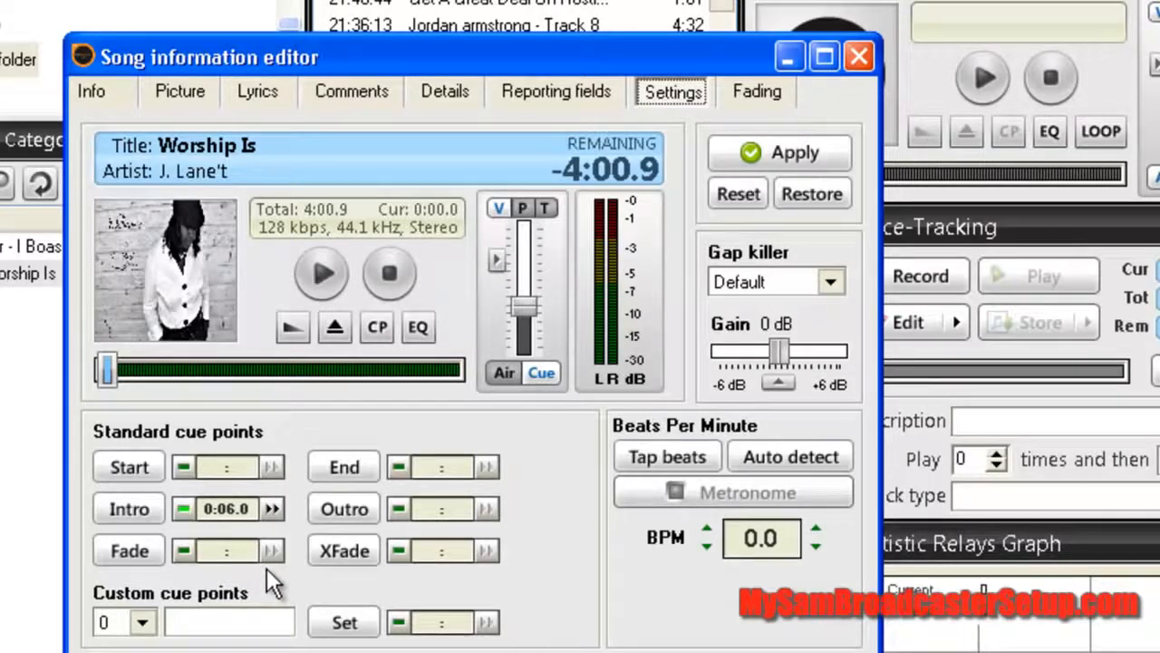